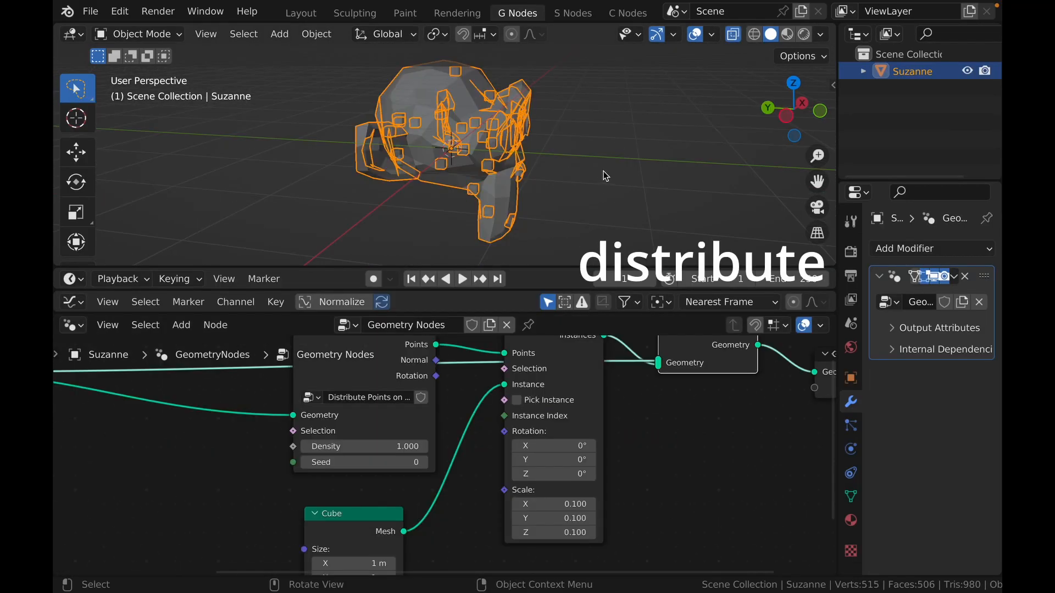
- Delete the existing Geometry Nodes modifier from Suzanne, leaving an empty node editor
{"action": "left_click", "coordinate": [300, 12]}
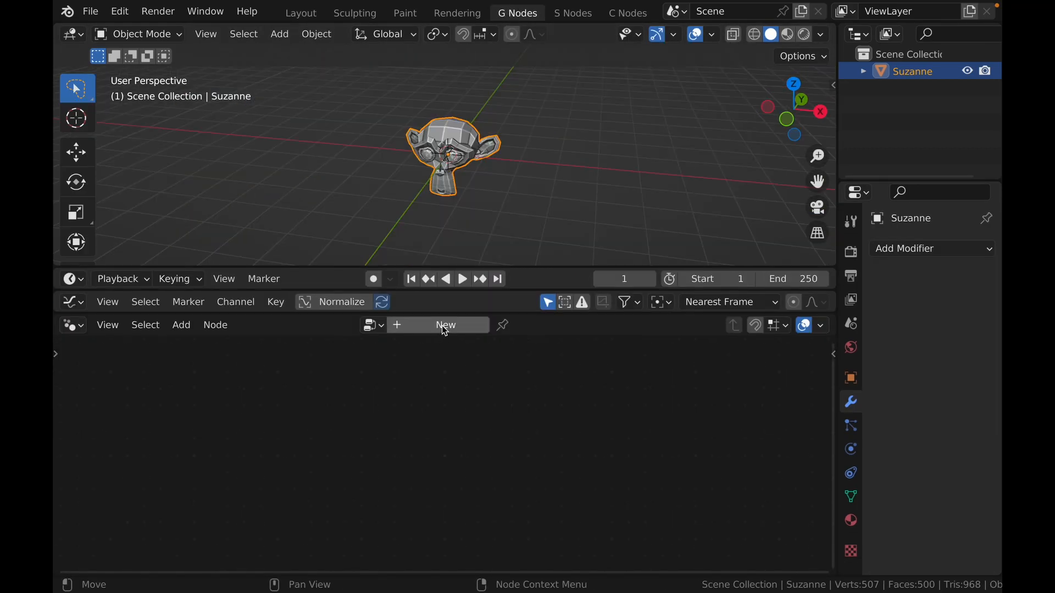
- Create a new geometry node tree on Suzanne and search for the Set Position node
{"action": "left_click", "coordinate": [446, 325]}
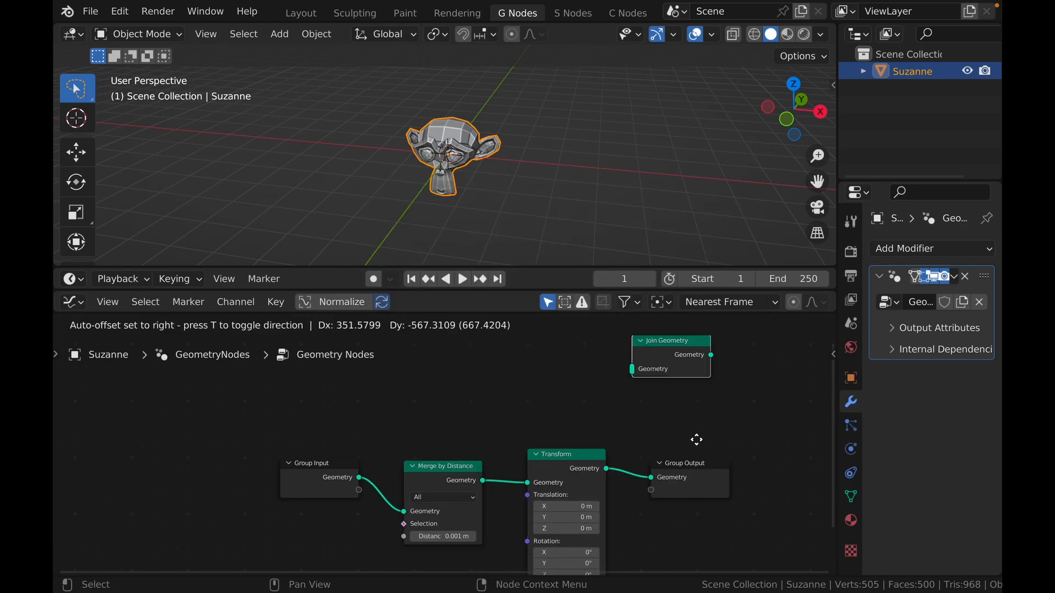
{"action": "type", "text": "set"}
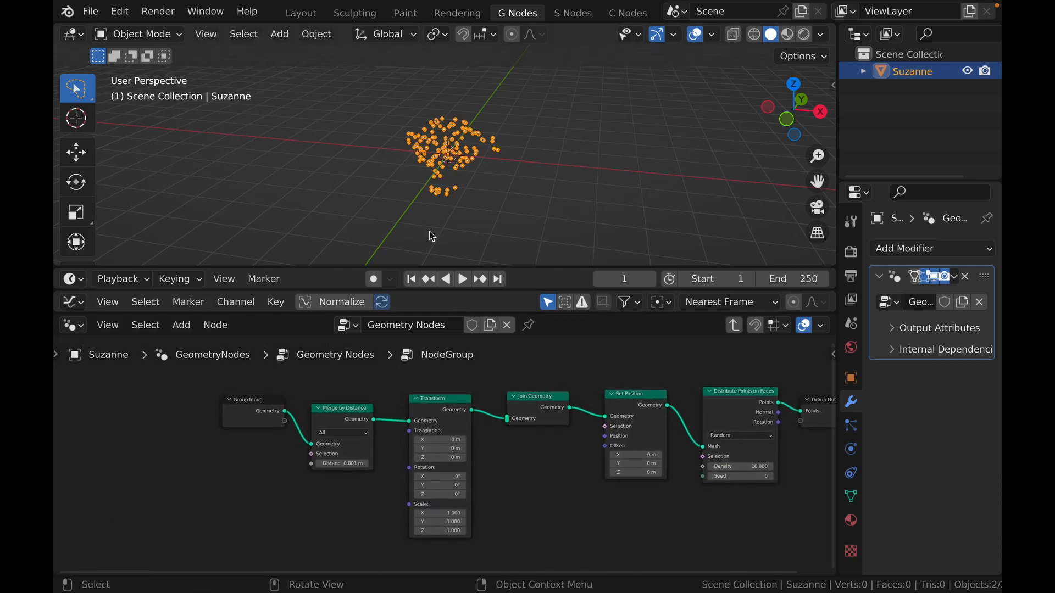
{"action": "mouse_move", "coordinate": [490, 179]}
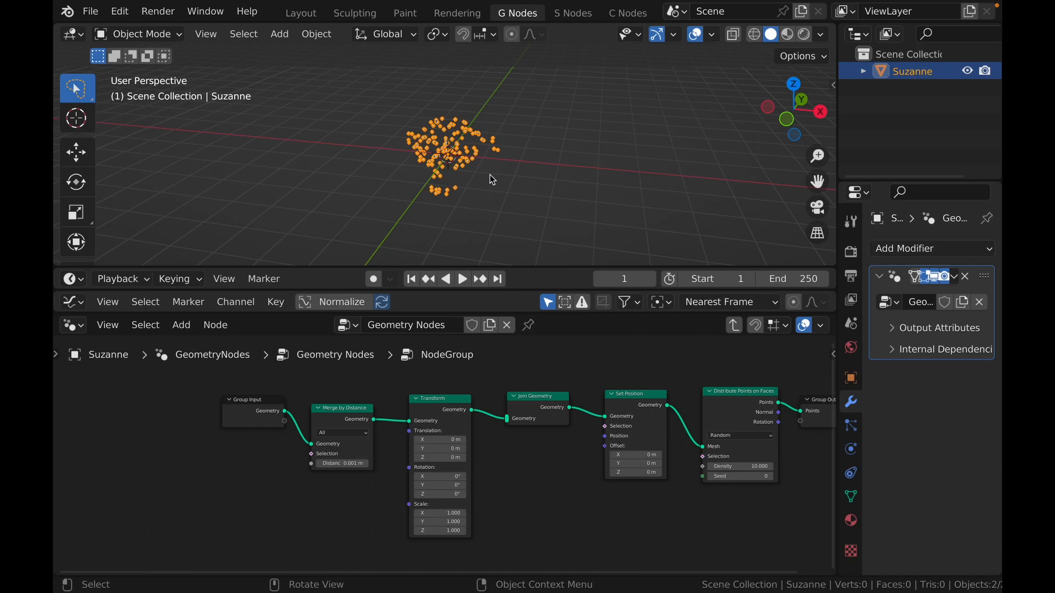
{"action": "mouse_move", "coordinate": [739, 419]}
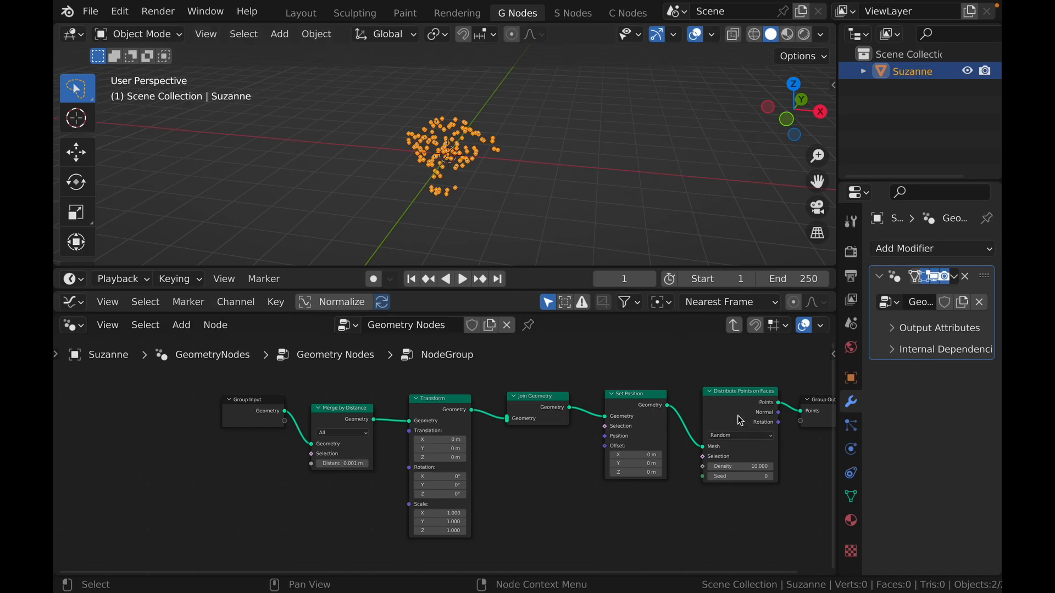
{"action": "mouse_move", "coordinate": [770, 387]}
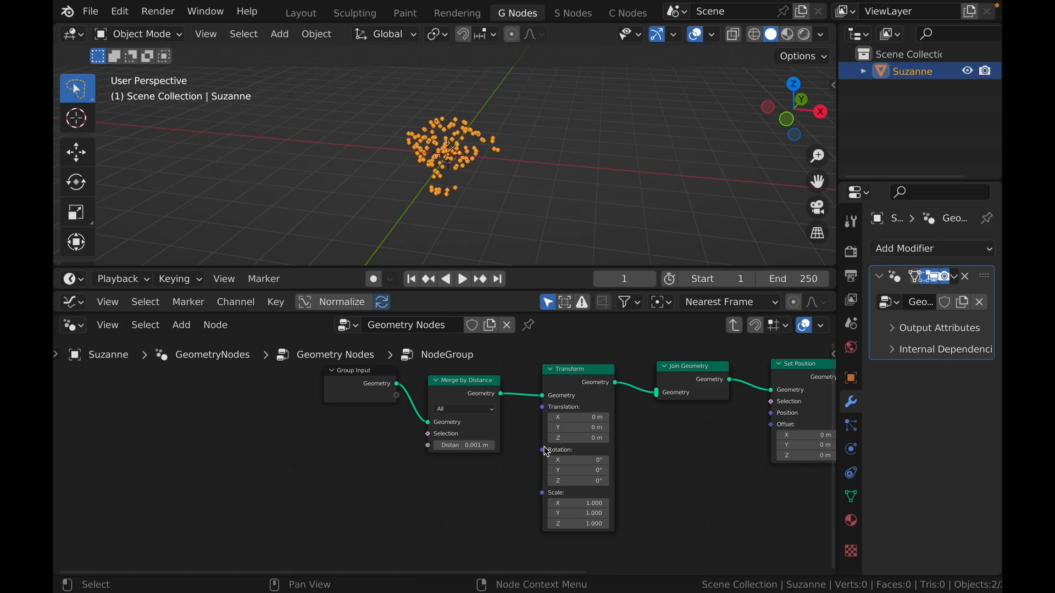
{"action": "mouse_move", "coordinate": [578, 438]}
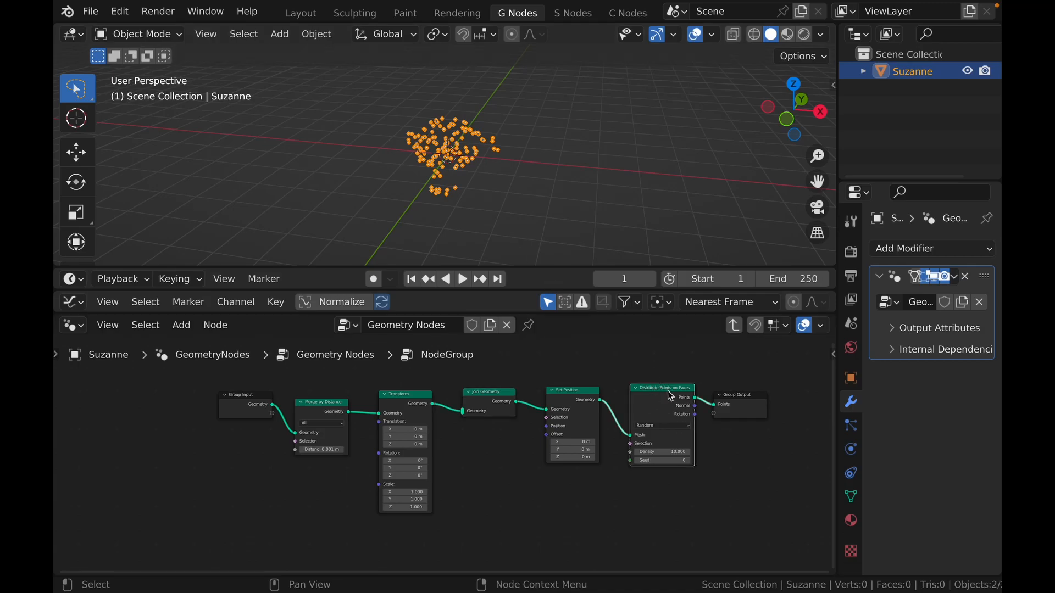
- Zoom the node editor to make room for the duplicated merge-and-transform branches
{"action": "scroll", "scroll_direction": "down", "scroll_amount": 3}
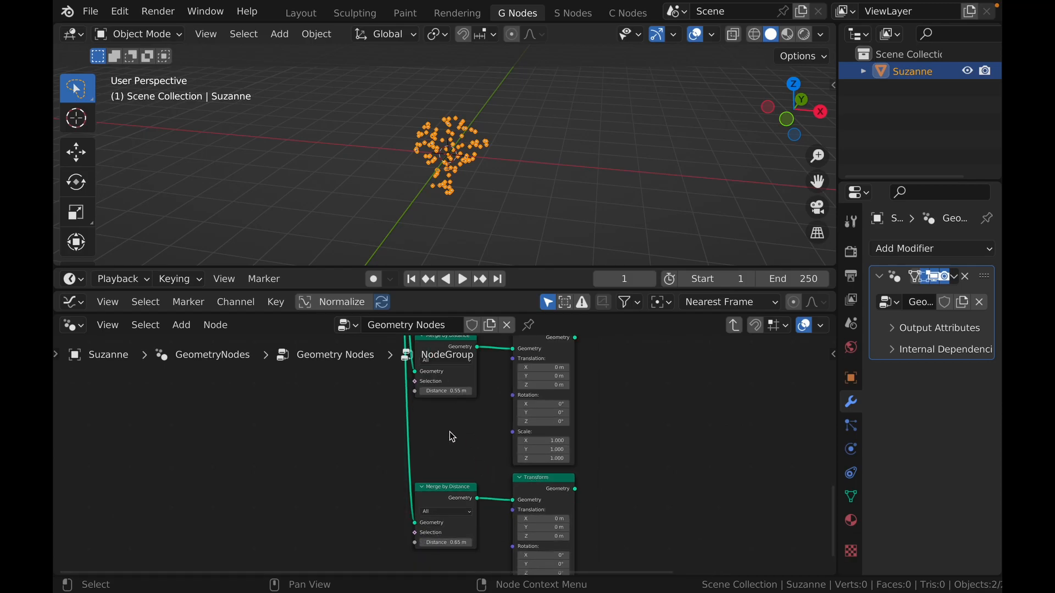
{"action": "mouse_move", "coordinate": [449, 503]}
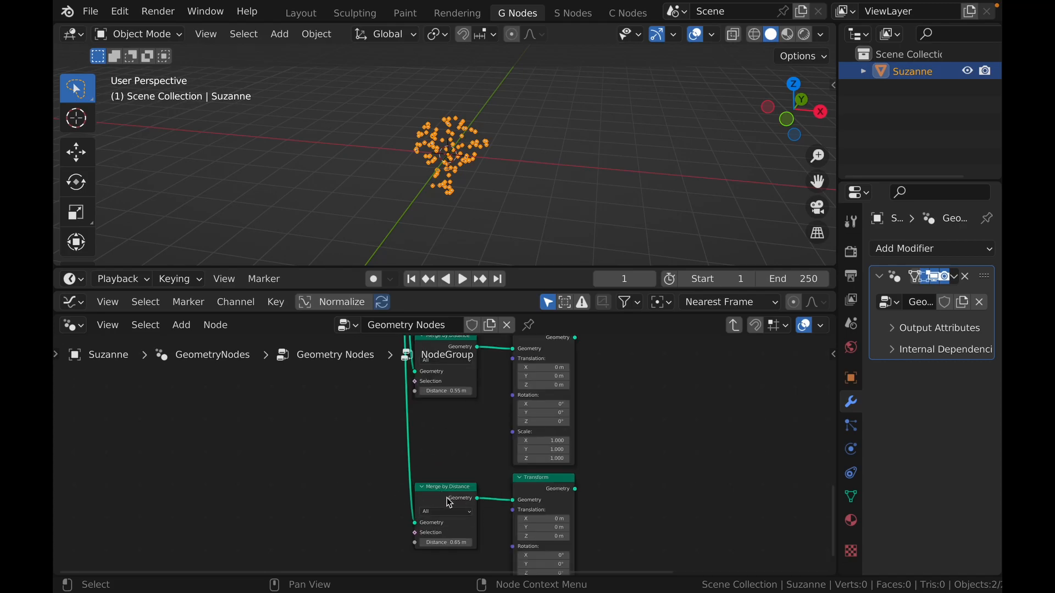
{"action": "mouse_move", "coordinate": [483, 526]}
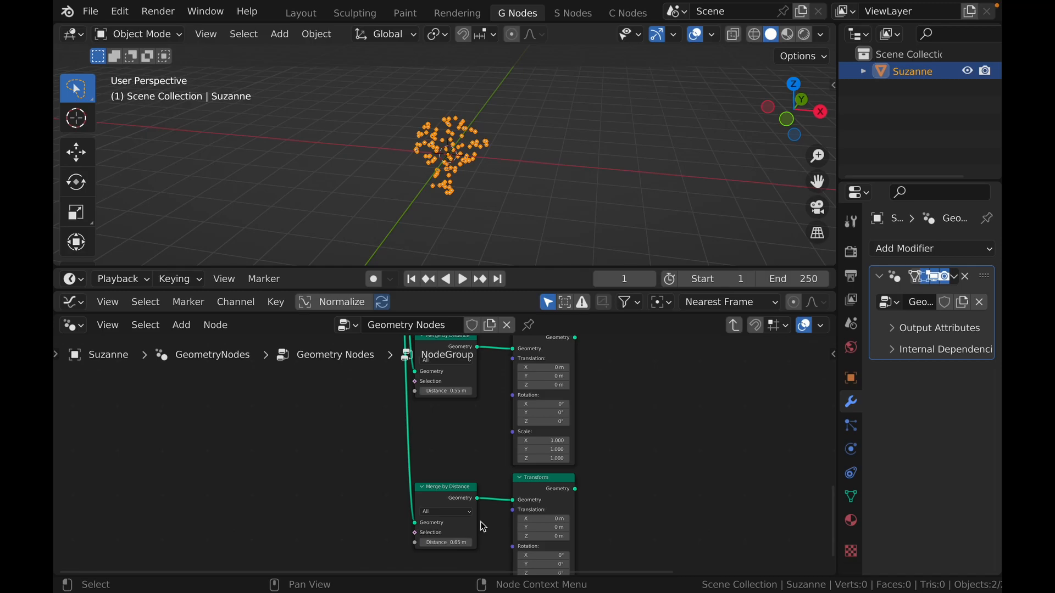
{"action": "mouse_move", "coordinate": [451, 531]}
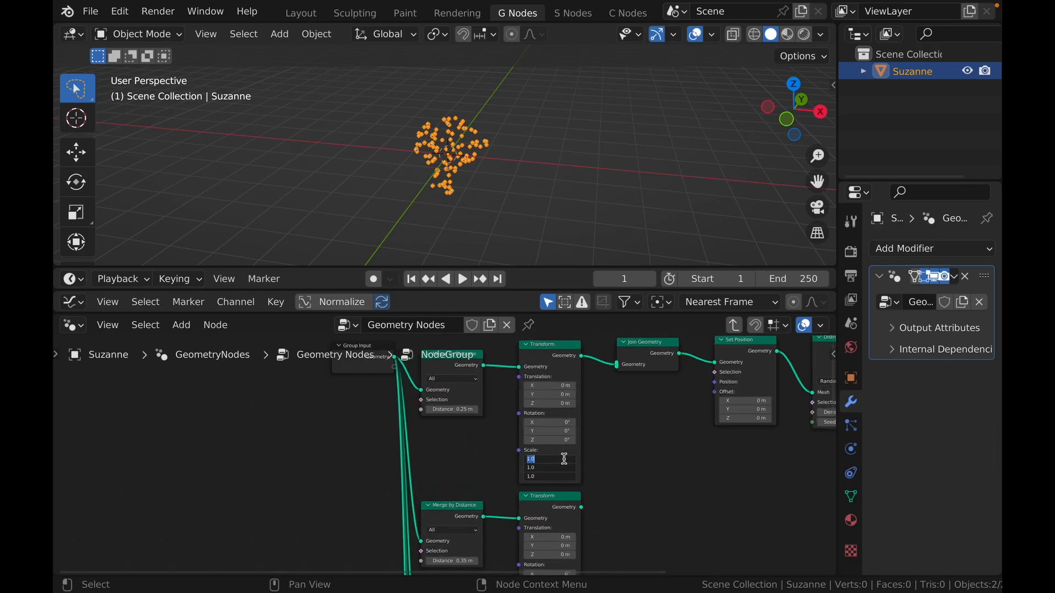
- Set the first branch's Transform scale to 0.900 and edit the second branch's scale
{"action": "type", "text": "0.900"}
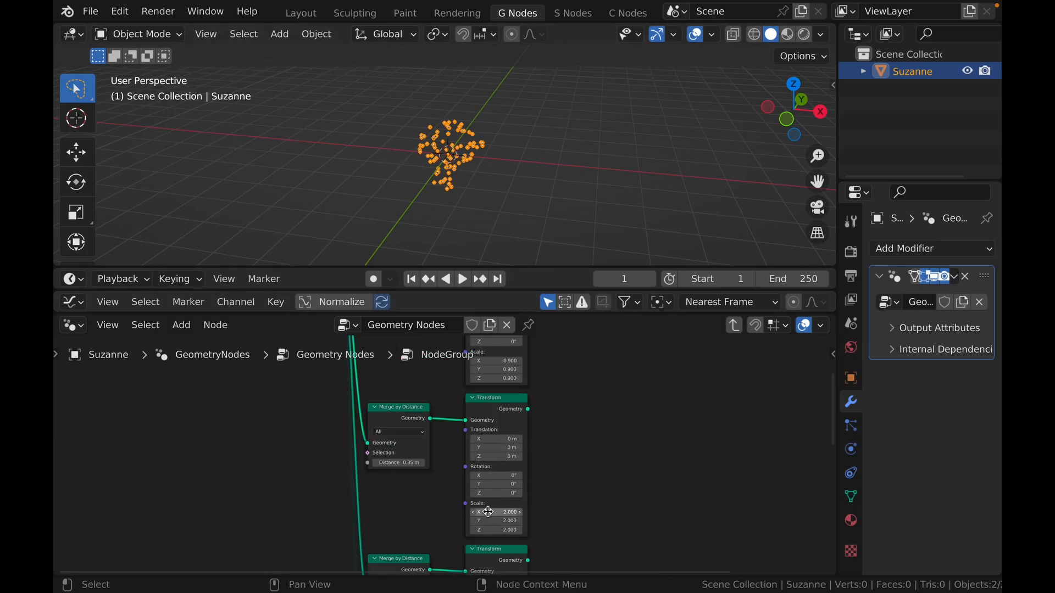
{"action": "double_click", "coordinate": [496, 512]}
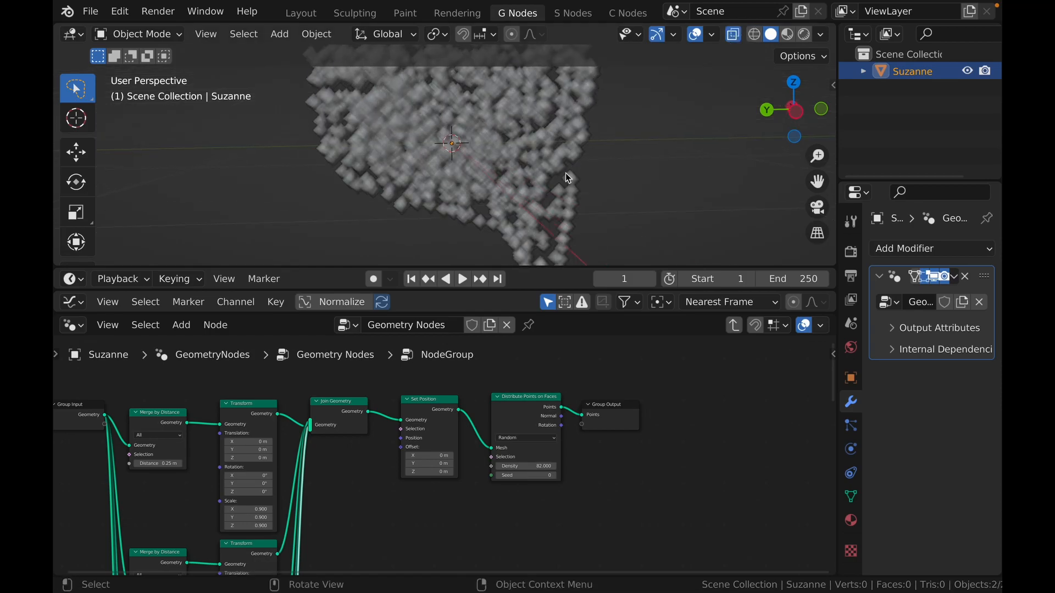
{"action": "mouse_move", "coordinate": [594, 216]}
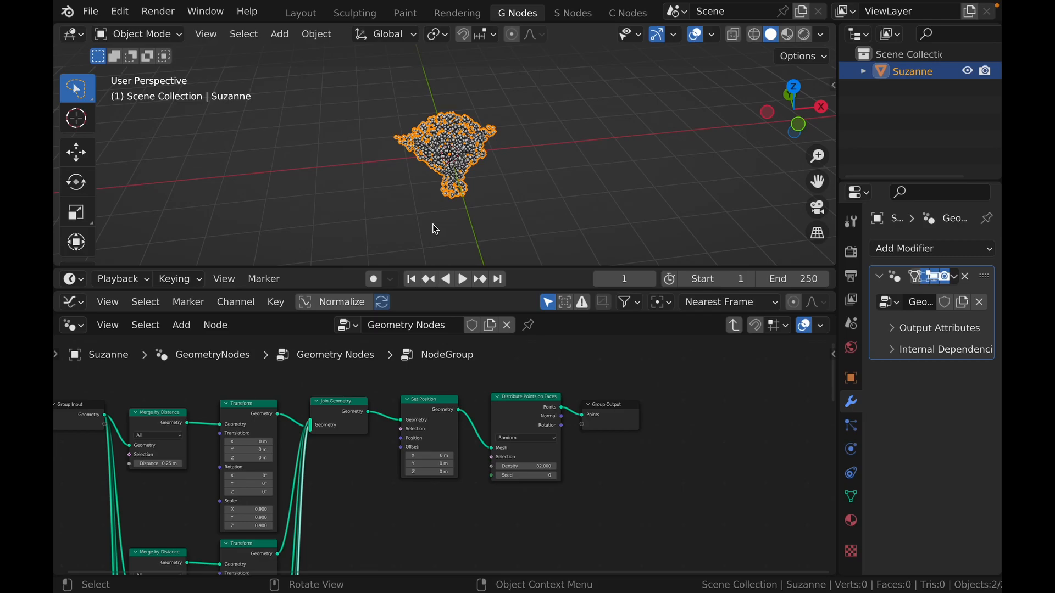
{"action": "mouse_move", "coordinate": [434, 414]}
{"action": "type", "text": "D"}
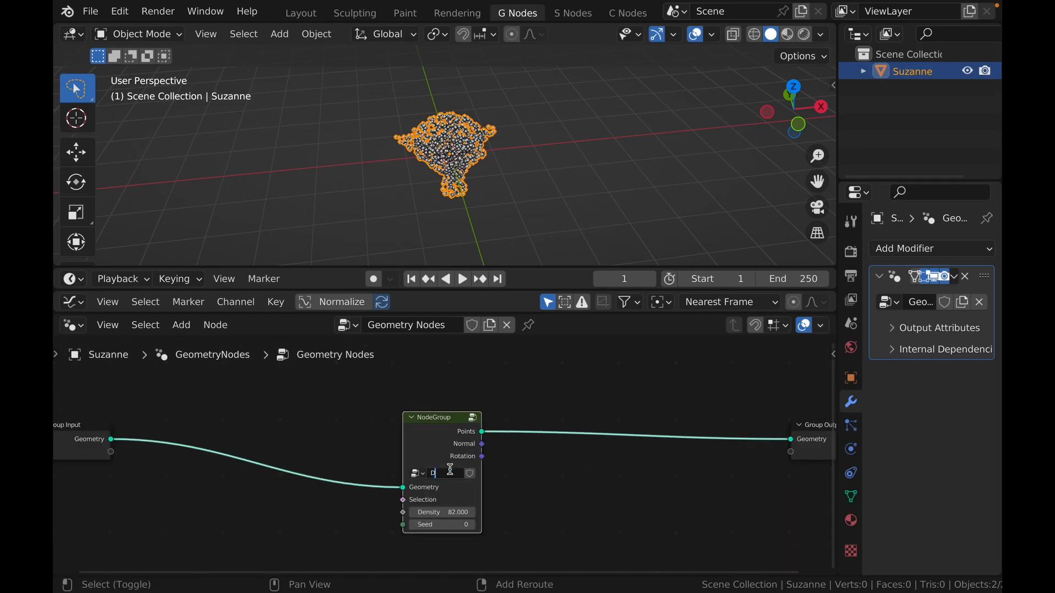
- Bring up the add-node search to look for Join Geometry
{"action": "scroll", "scroll_direction": "down", "scroll_amount": 3}
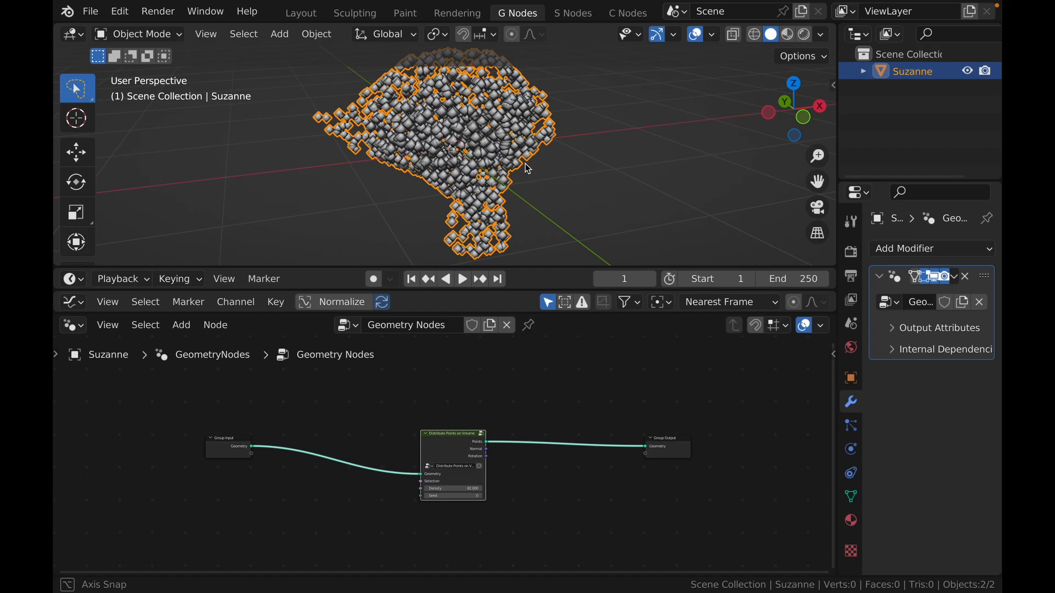
{"action": "left_click", "coordinate": [181, 324]}
{"action": "type", "text": "joi"}
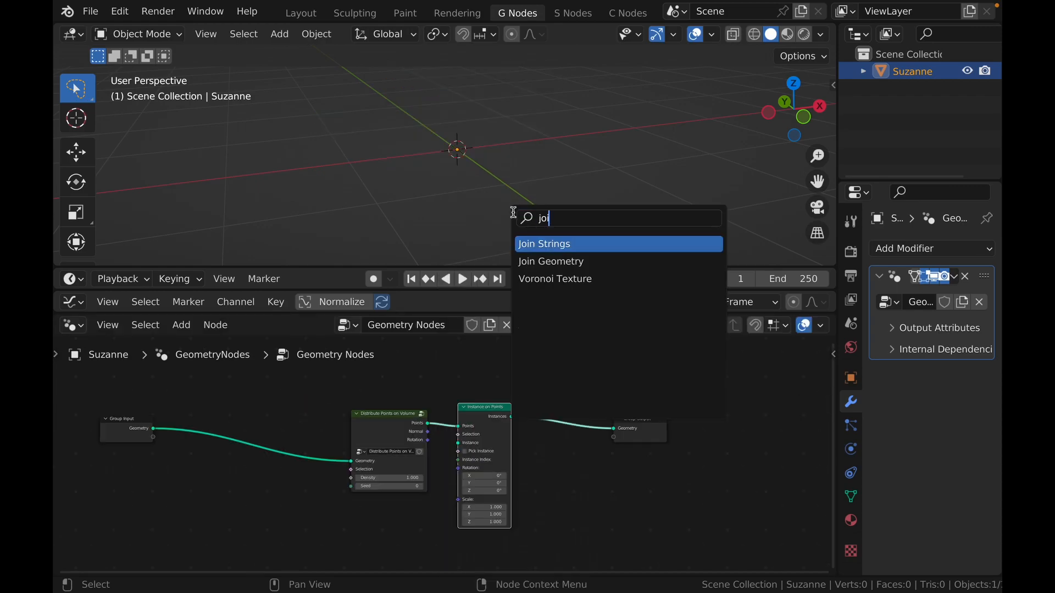
- Add Join Geometry before the output and a Cube mesh node as the instance
{"action": "left_click", "coordinate": [550, 261]}
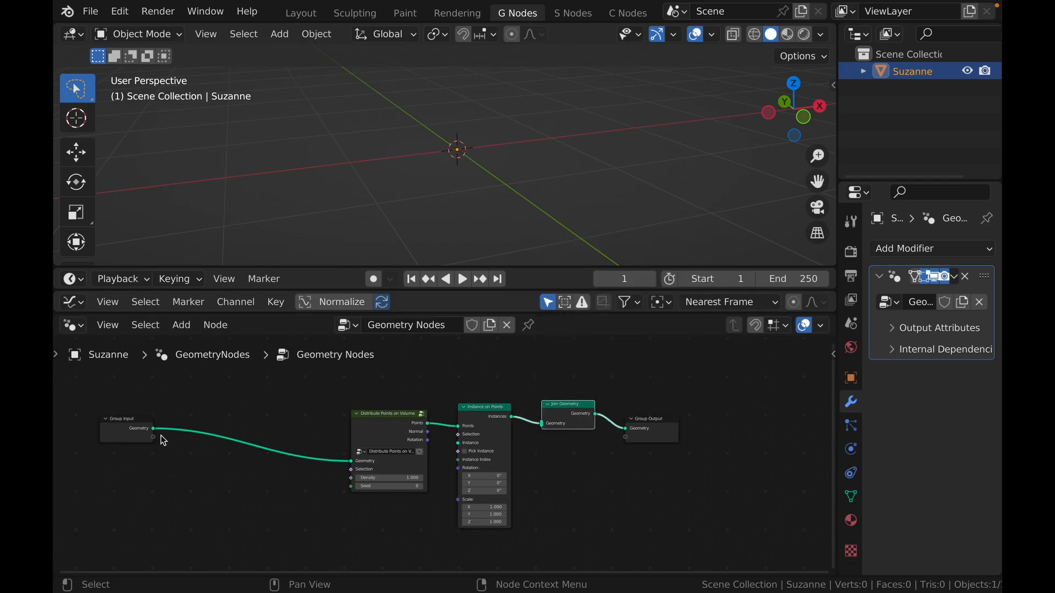
{"action": "left_click", "coordinate": [180, 324]}
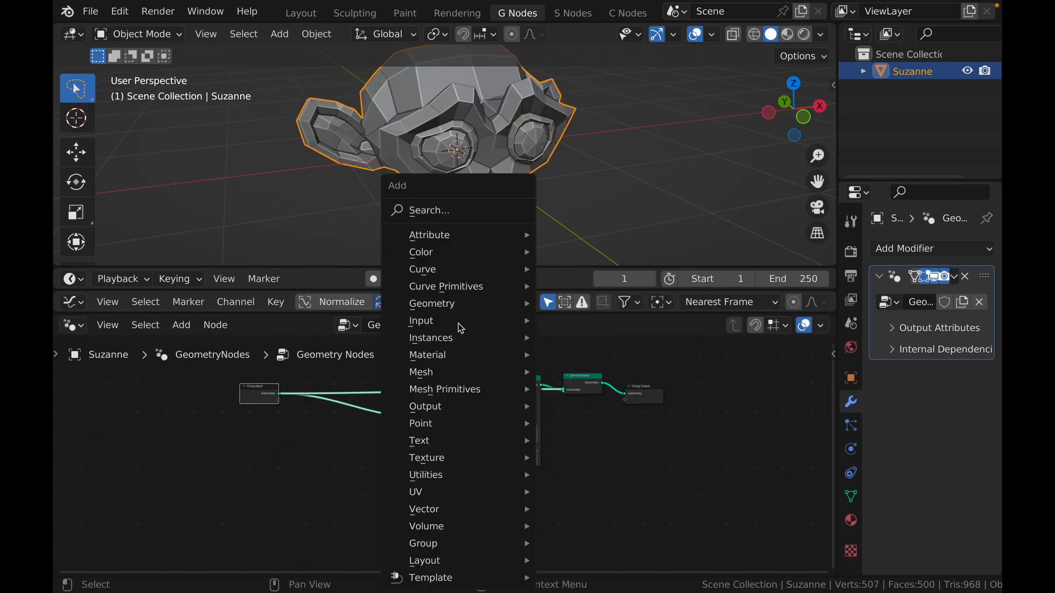
{"action": "type", "text": "cub"}
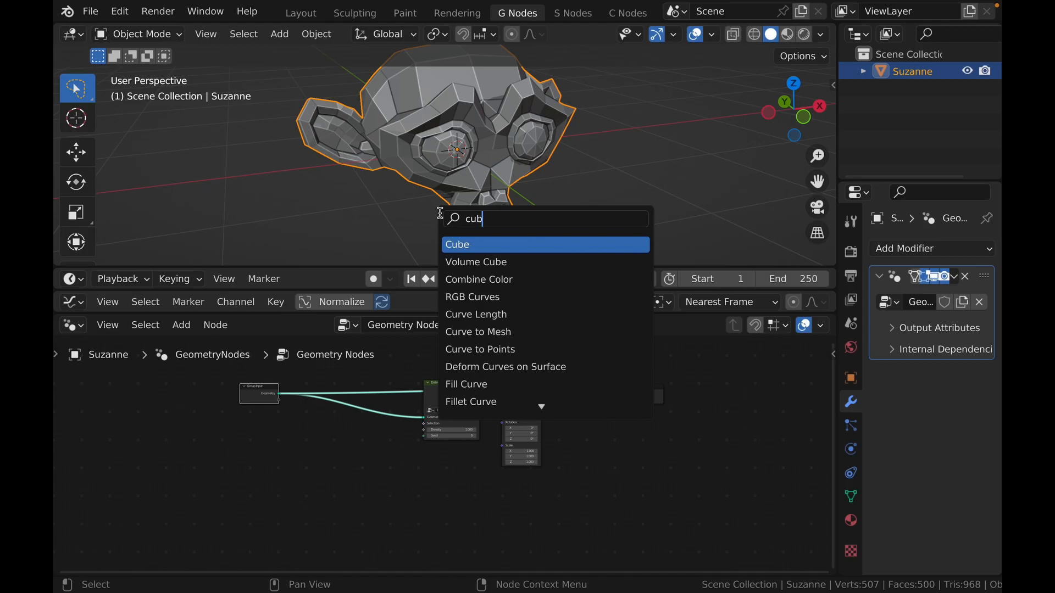
{"action": "left_click", "coordinate": [458, 244]}
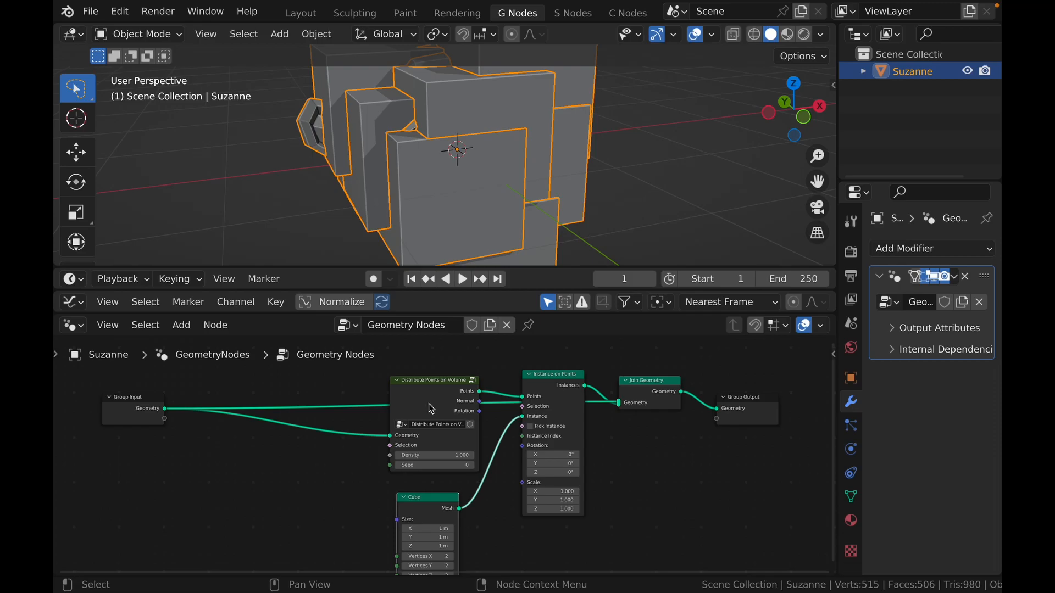
{"action": "mouse_move", "coordinate": [656, 401]}
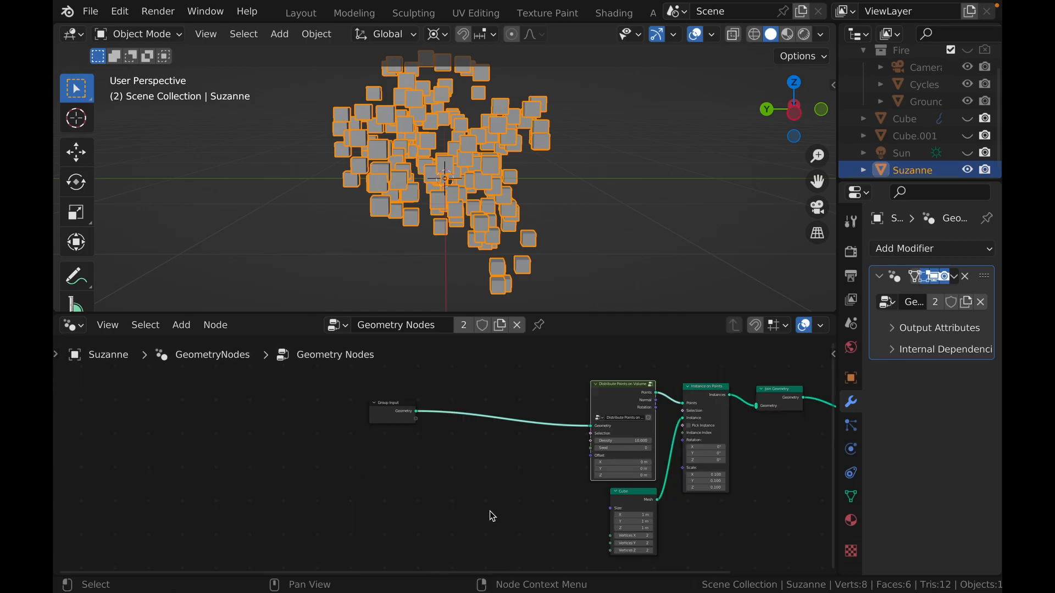
- Add a Noise Texture node and search for a Vector Math node to subtract 0.5
{"action": "type", "text": "n"}
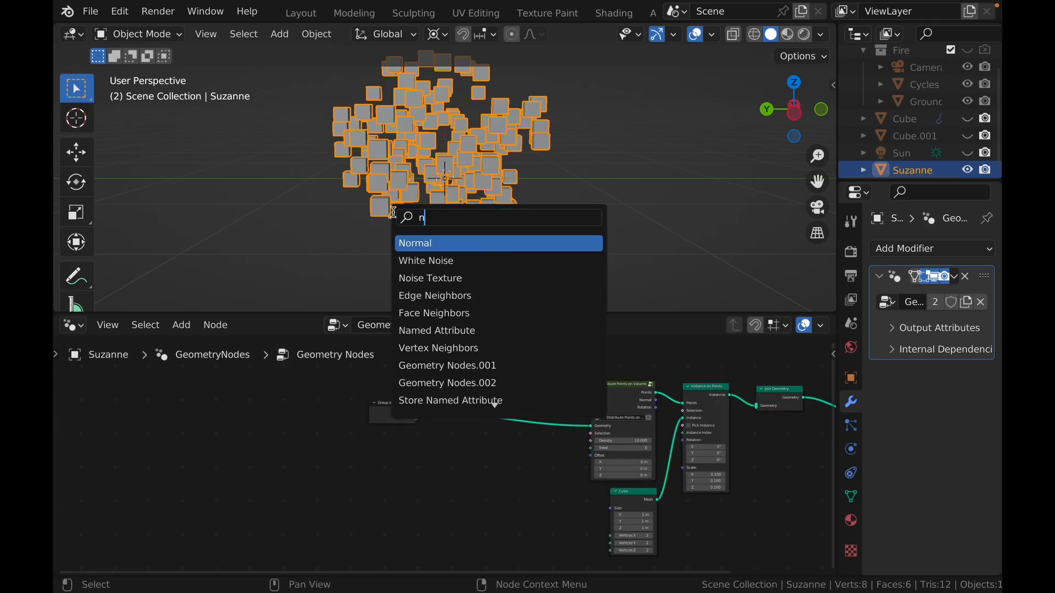
{"action": "left_click", "coordinate": [429, 278]}
{"action": "type", "text": "v"}
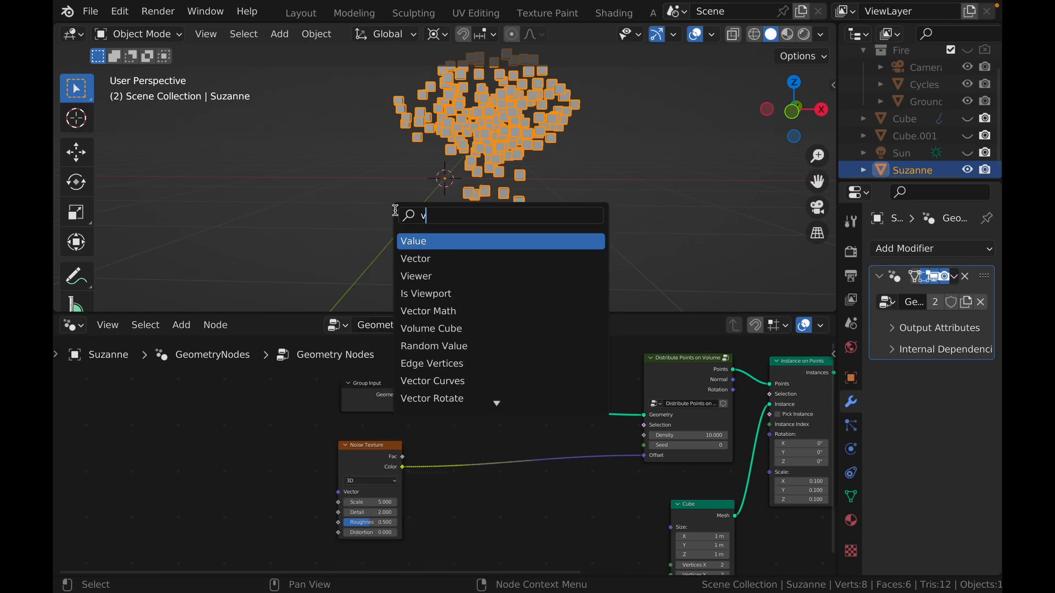
{"action": "type", "text": "ector"}
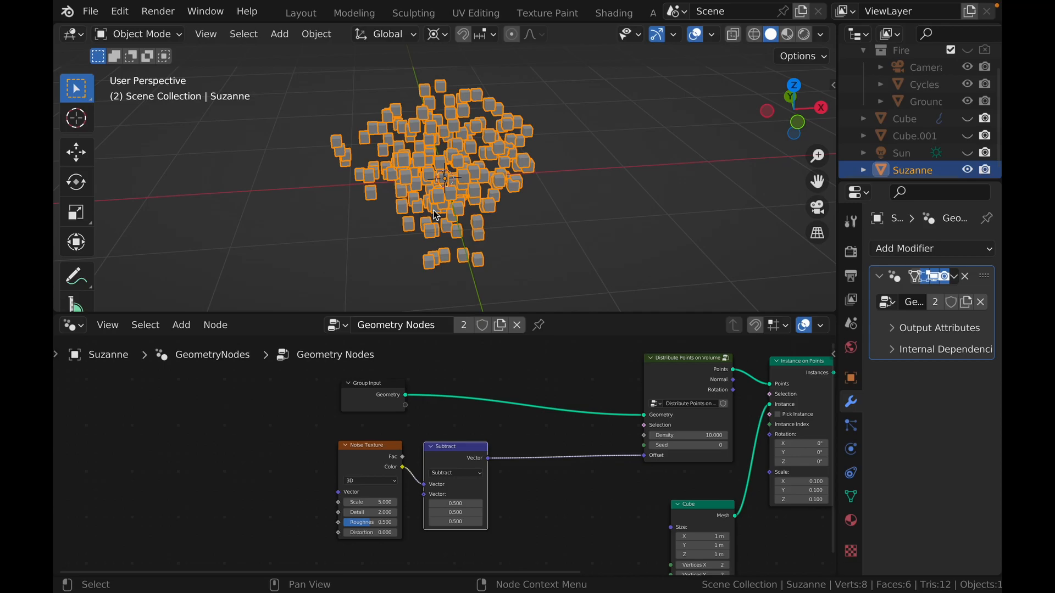
{"action": "mouse_move", "coordinate": [443, 153]}
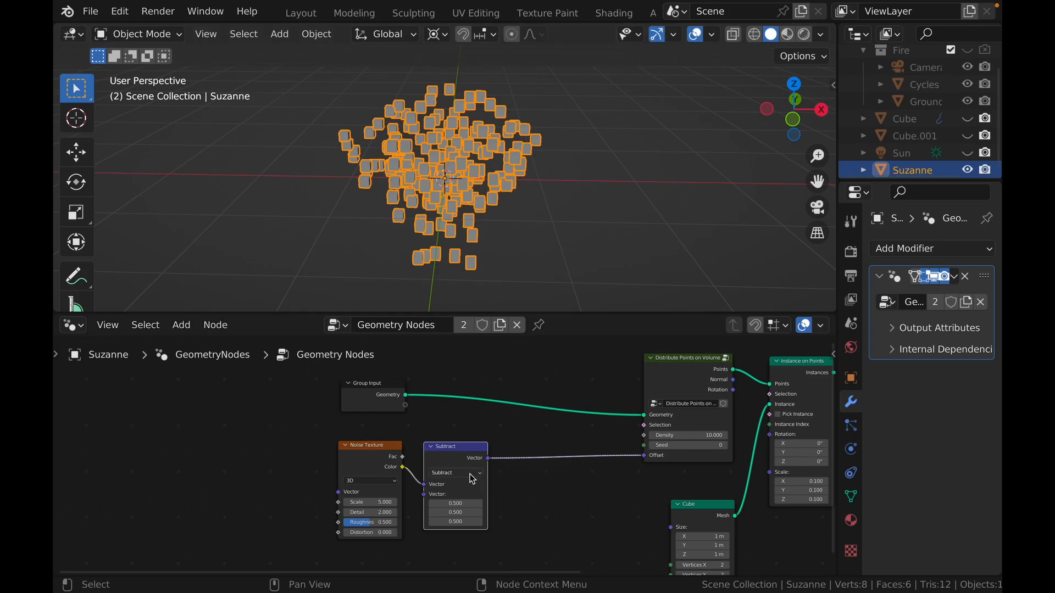
- Add a Vector Math Multiply node scaling the noise offset by 1.5 and wire it to the Offset input
{"action": "left_click", "coordinate": [455, 472]}
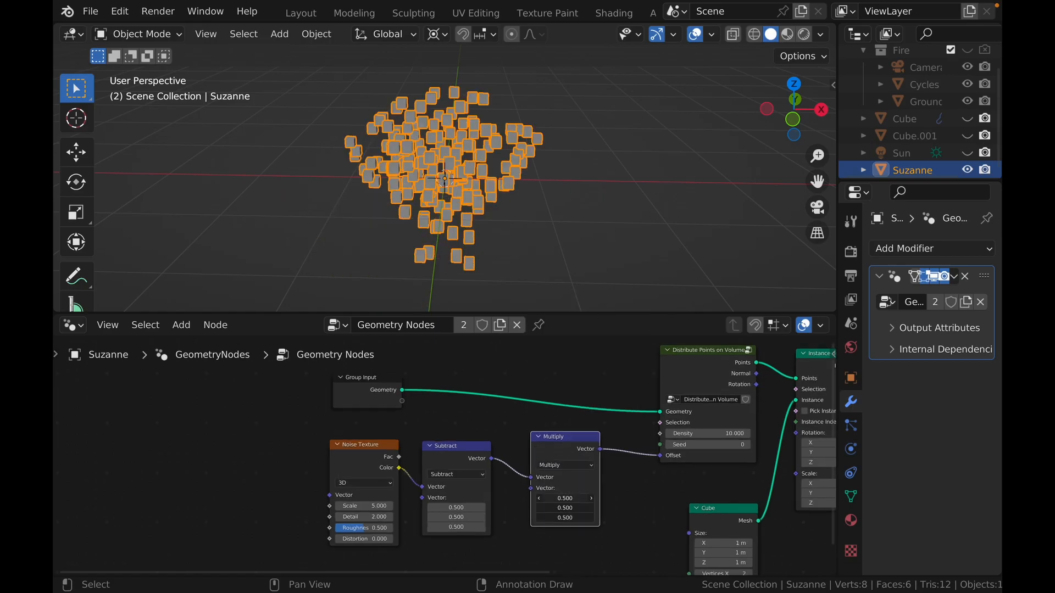
{"action": "type", "text": "4.900"}
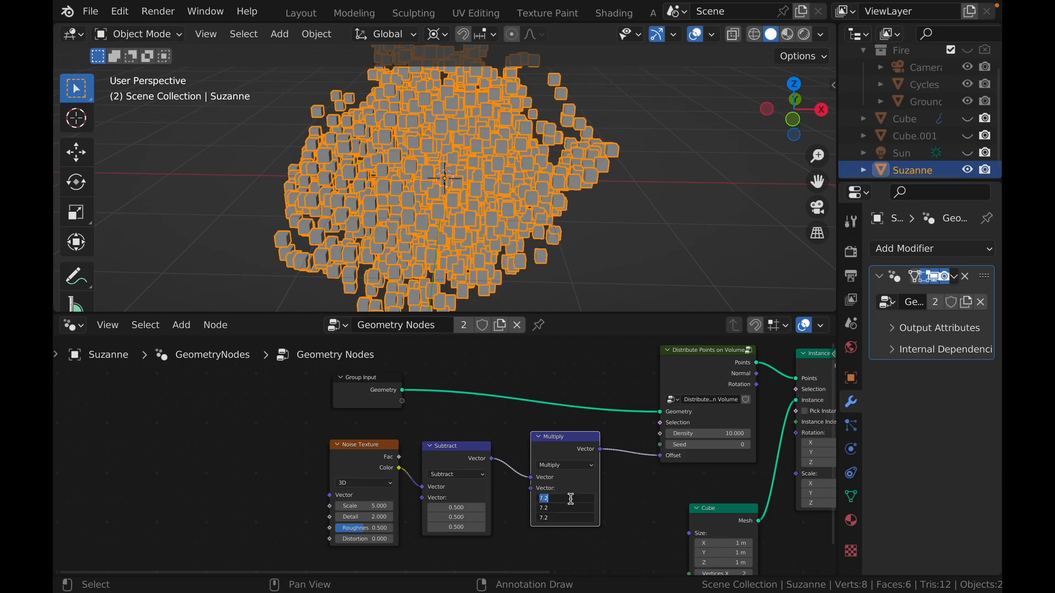
{"action": "type", "text": "1.500"}
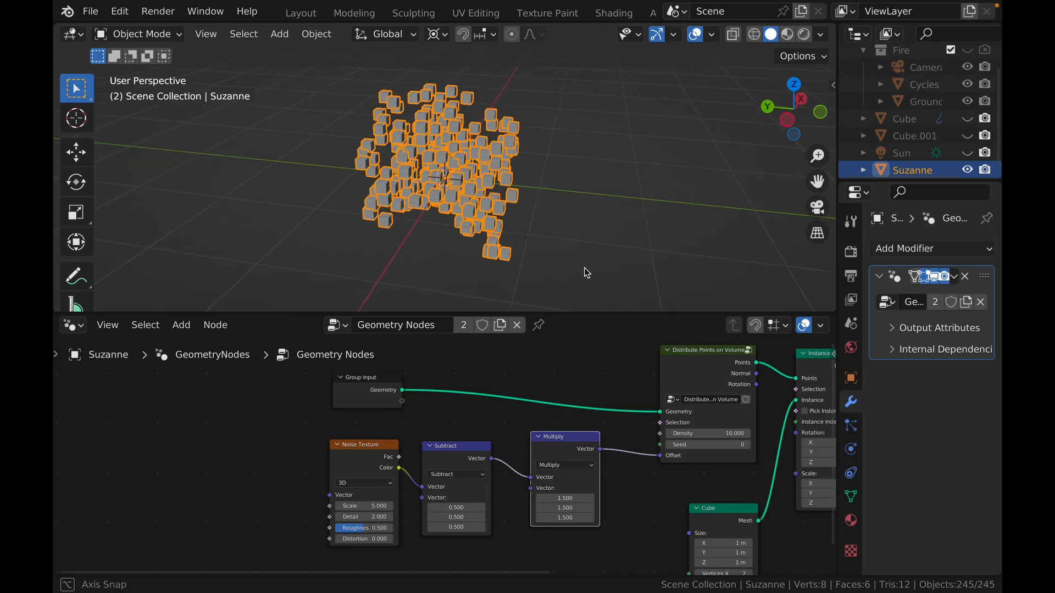
{"action": "left_click_drag", "start_coordinate": [585, 273], "coordinate": [432, 291]}
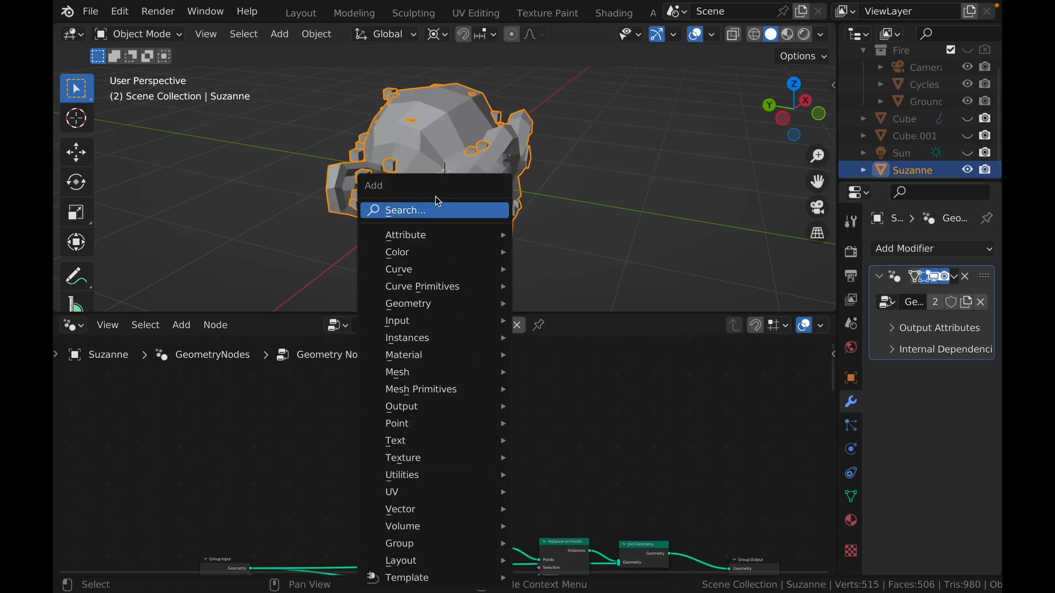
- Add the updated Distribute Points on Volume group to Suzanne's top-level tree
{"action": "type", "text": "distri"}
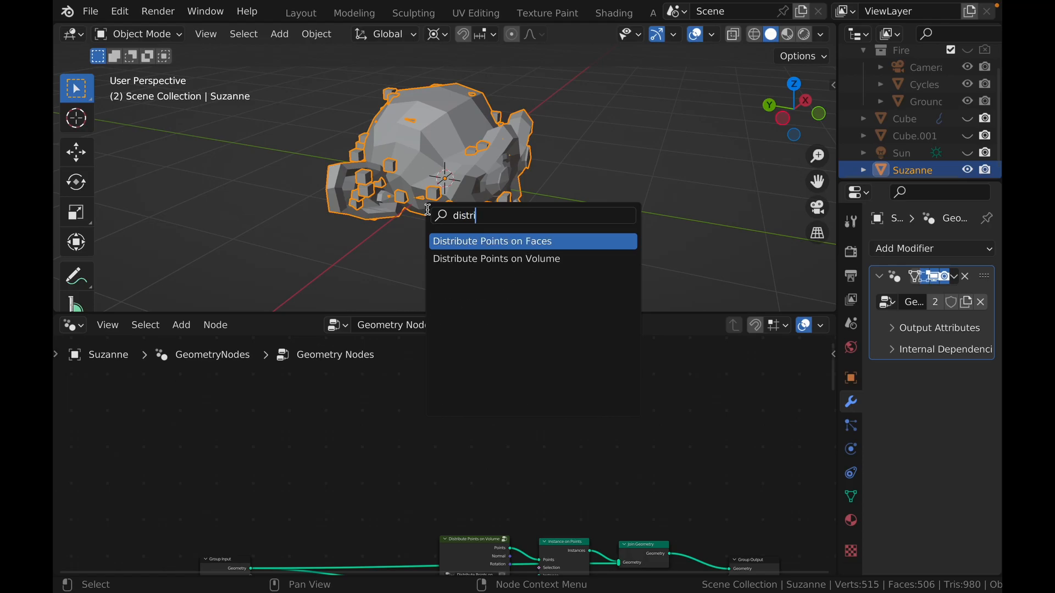
{"action": "left_click", "coordinate": [491, 240]}
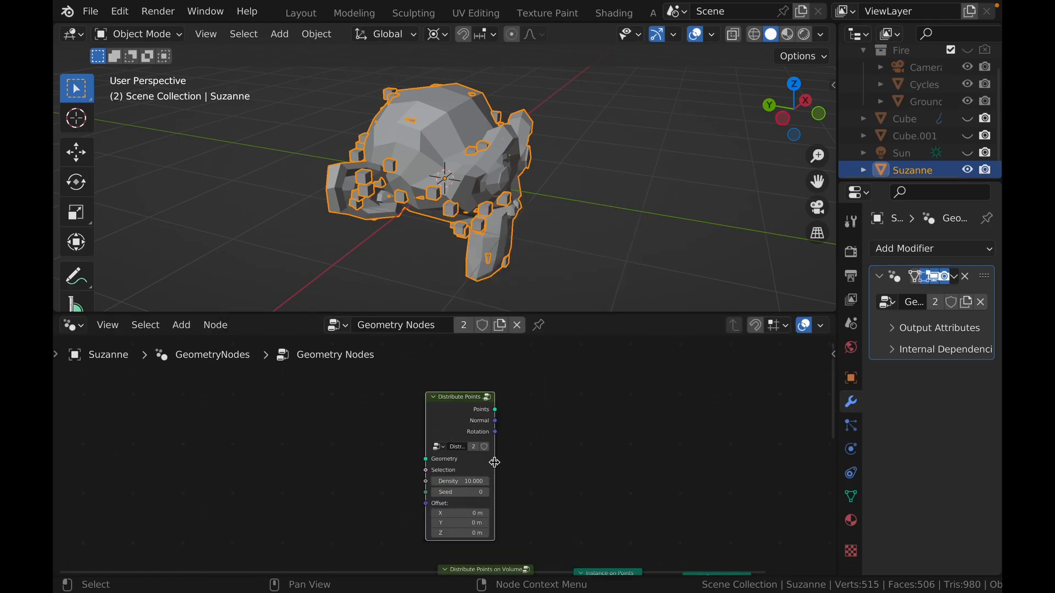
{"action": "mouse_move", "coordinate": [471, 459]}
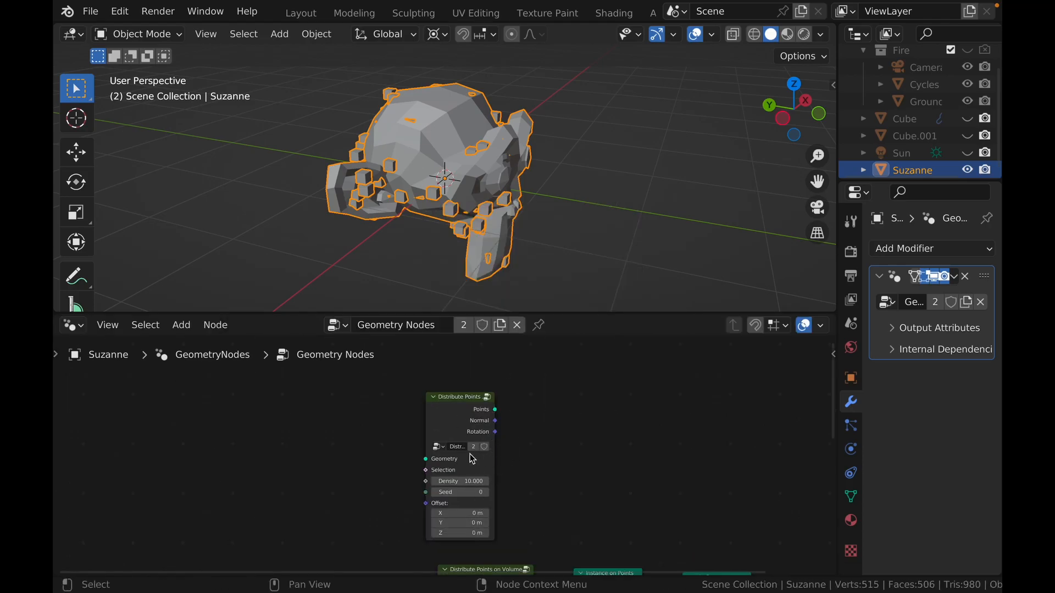